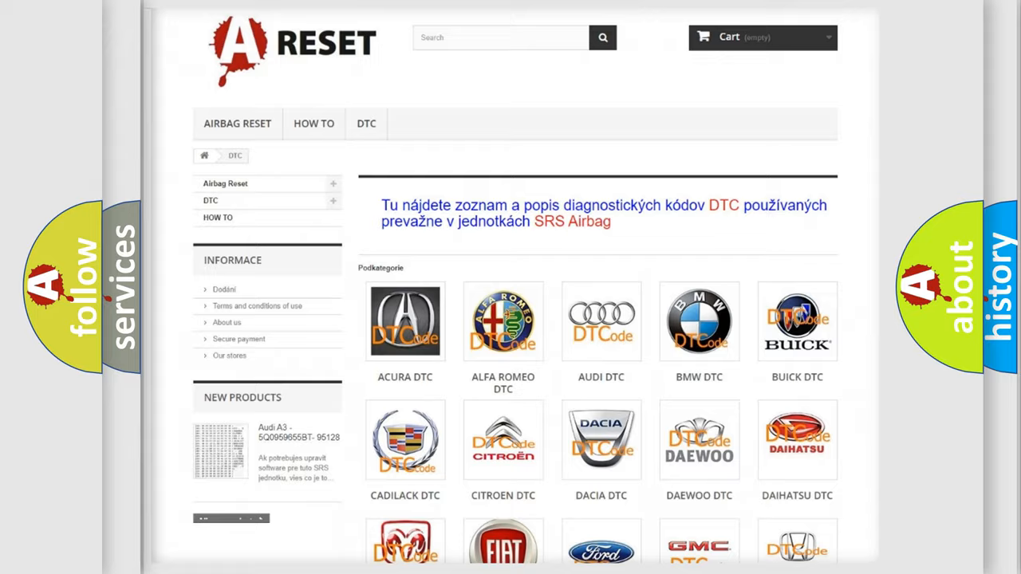
scroll("down", 3)
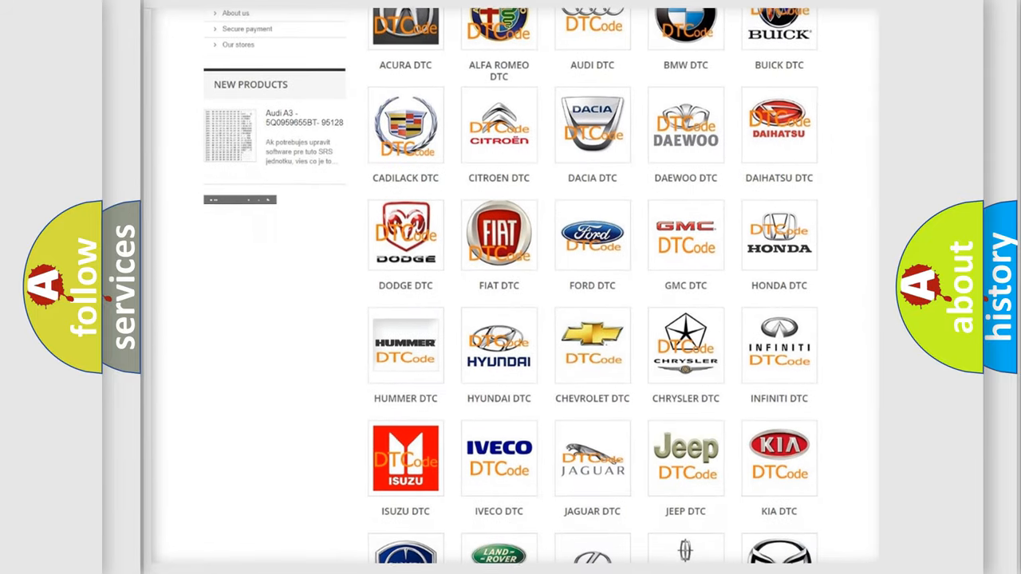